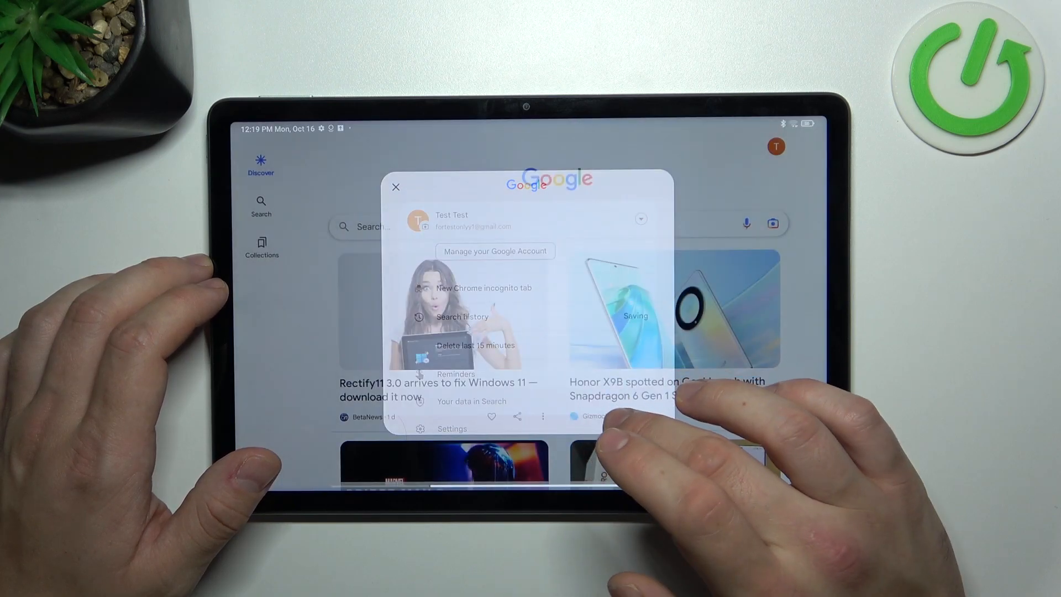
Switch on Hey Google for this tablet and agree to the Voice Match activation consent
left_click(451, 428)
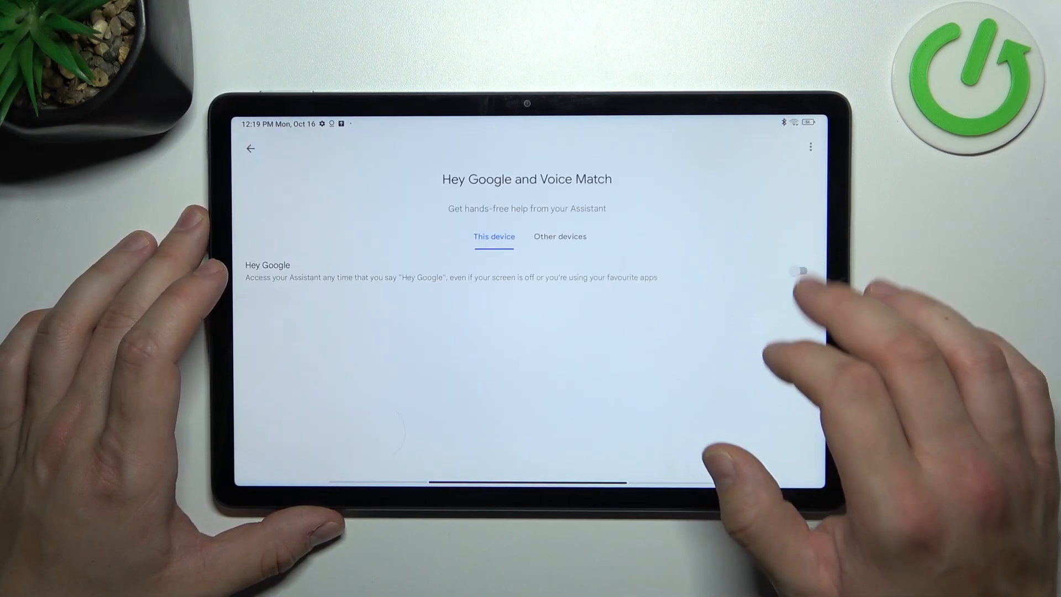
left_click(797, 272)
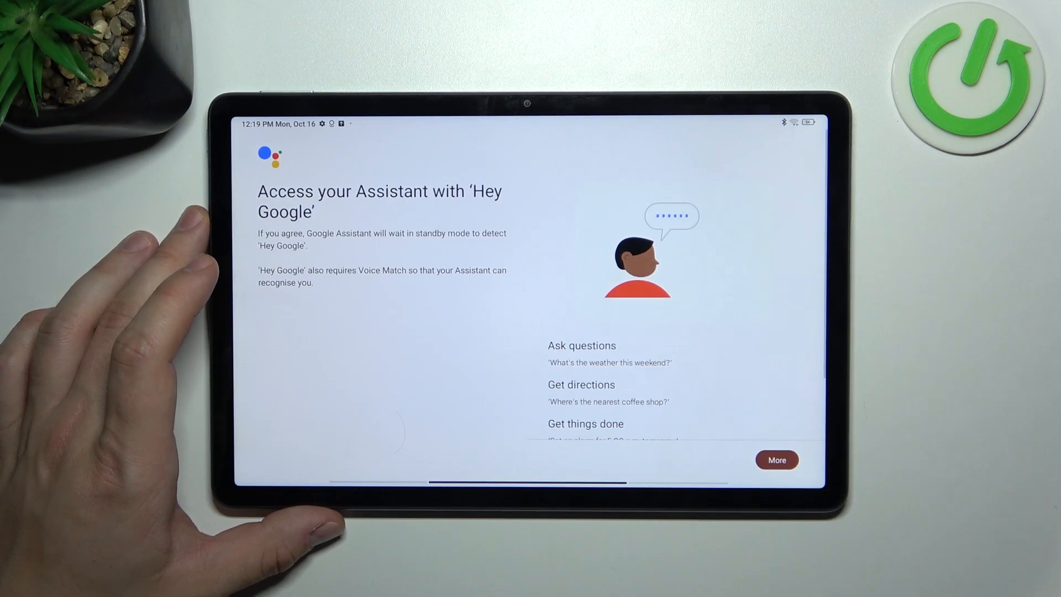
left_click(777, 460)
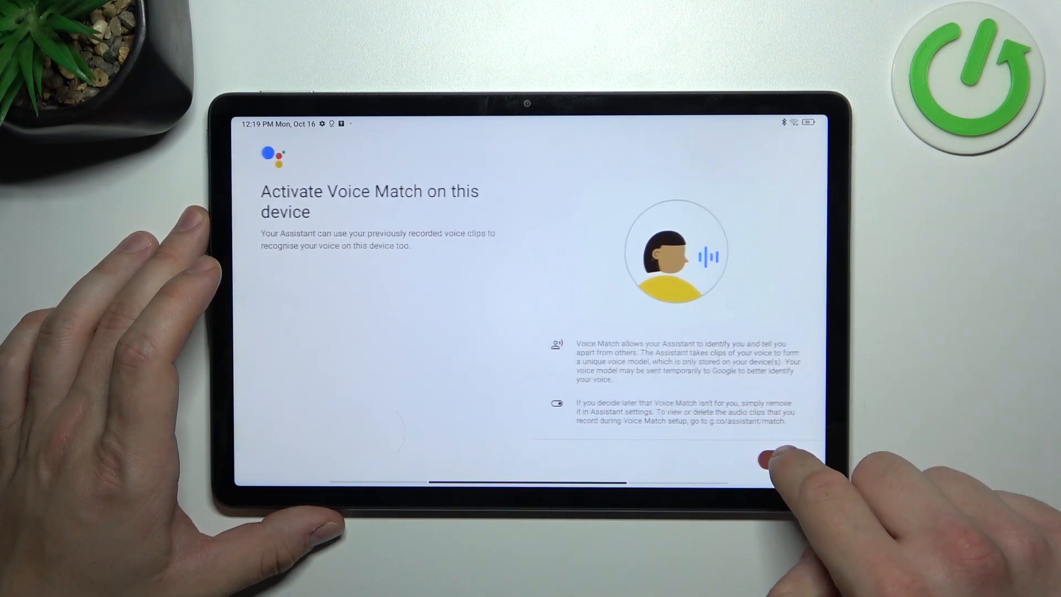
left_click(772, 453)
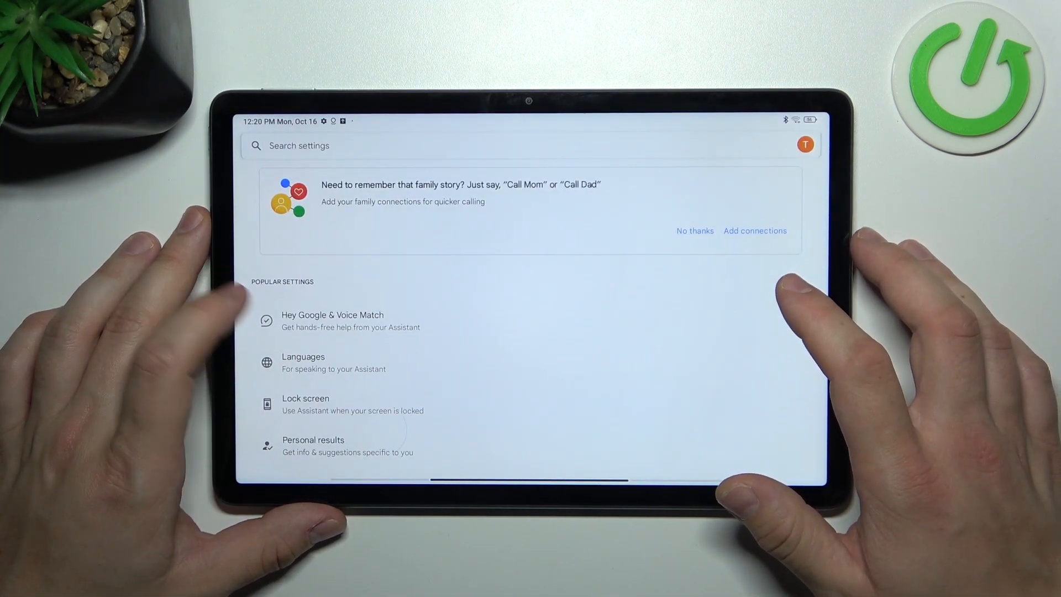
Turn on Assistant responses on the lock screen so it works without unlocking
left_click(305, 405)
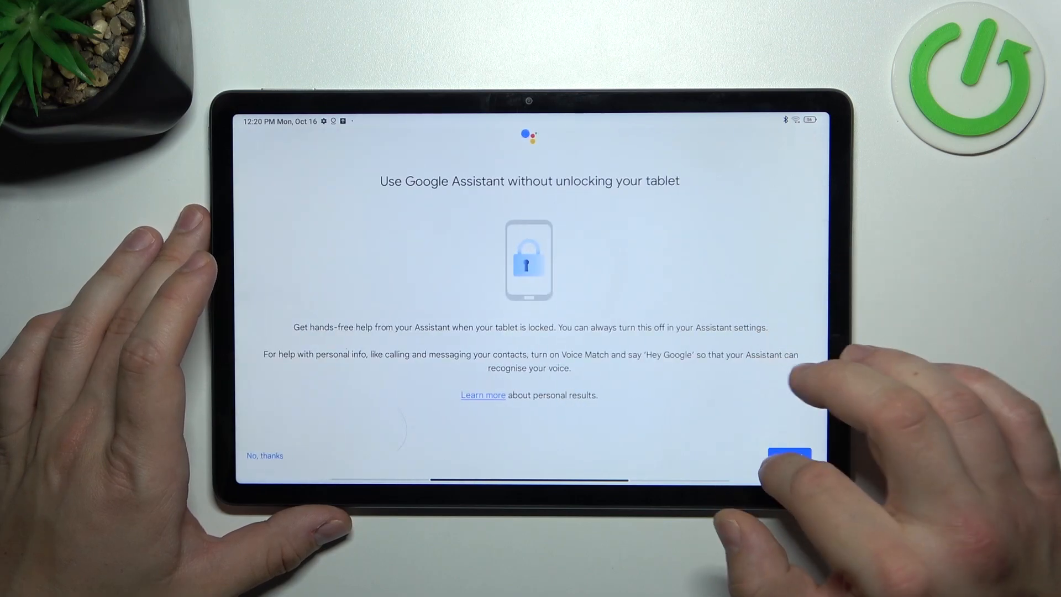
left_click(789, 456)
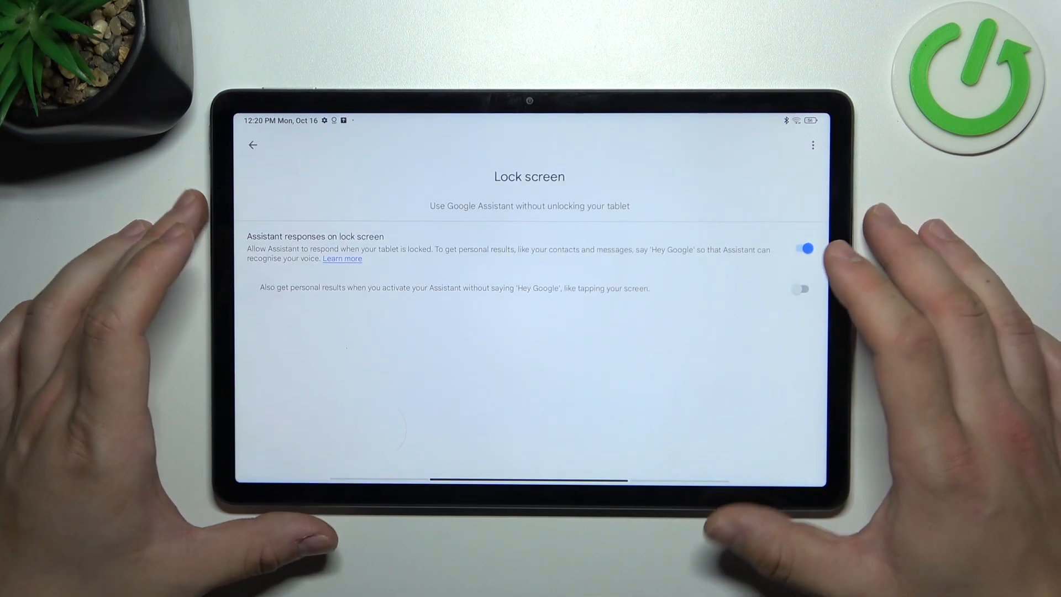